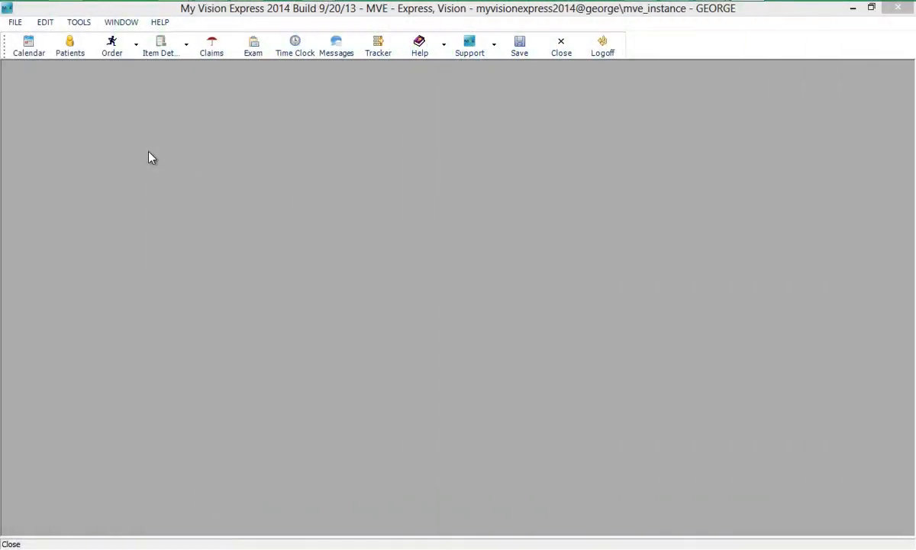
mouse_move(4, 32)
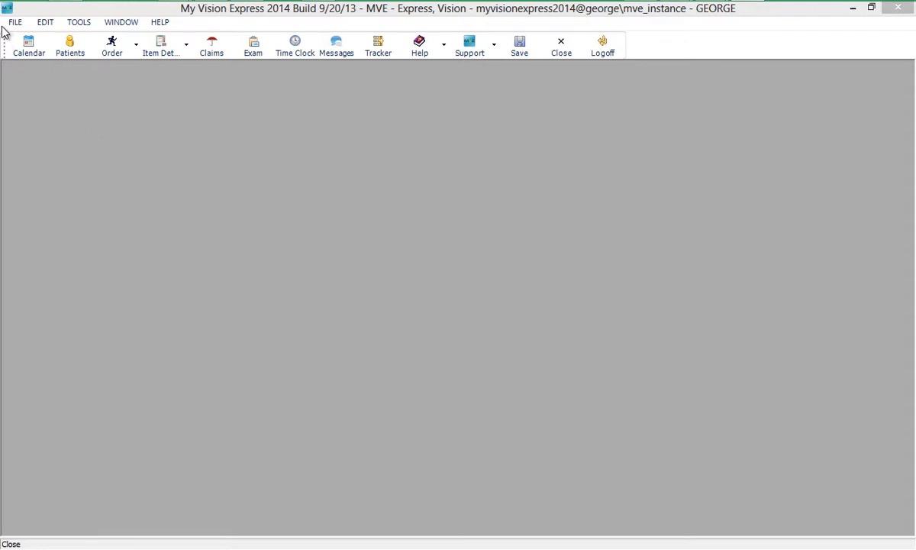
Open the Categories setup from the FILE menu's Setup options.
left_click(14, 21)
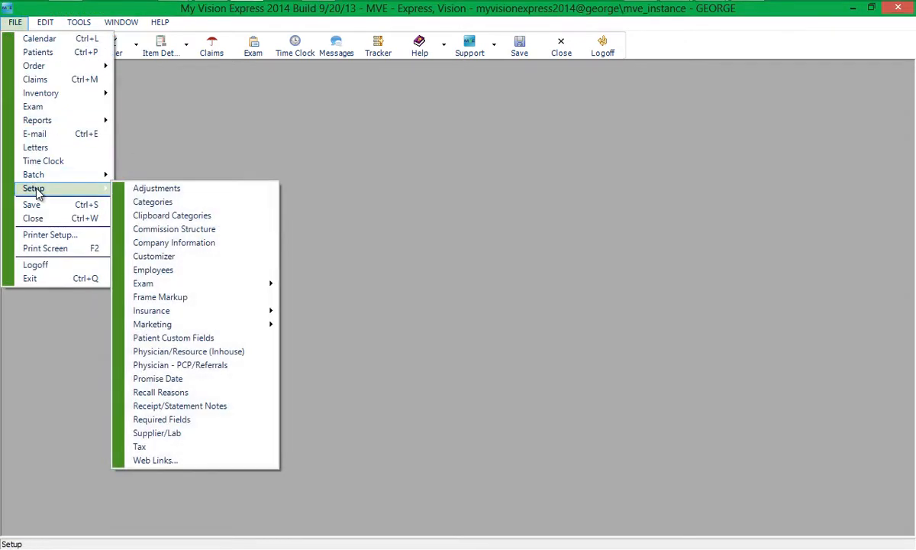
left_click(152, 202)
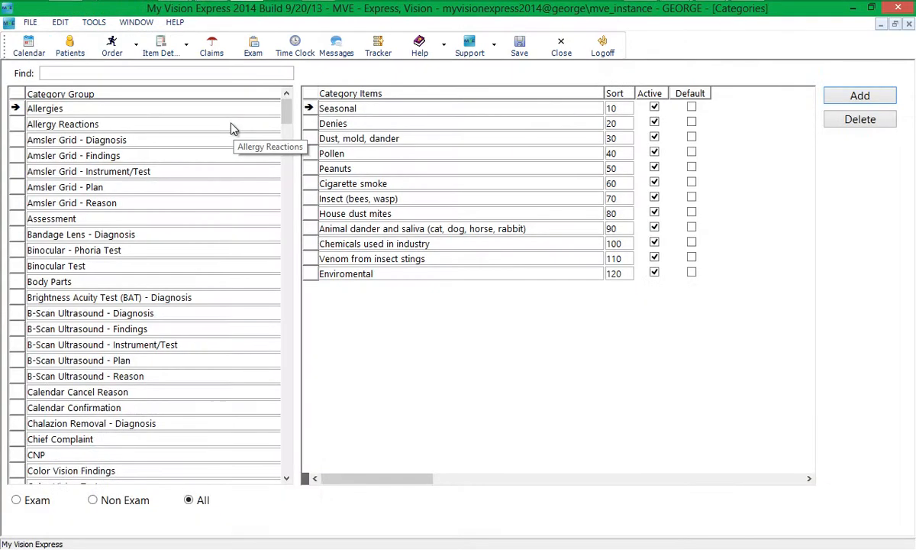
mouse_move(206, 80)
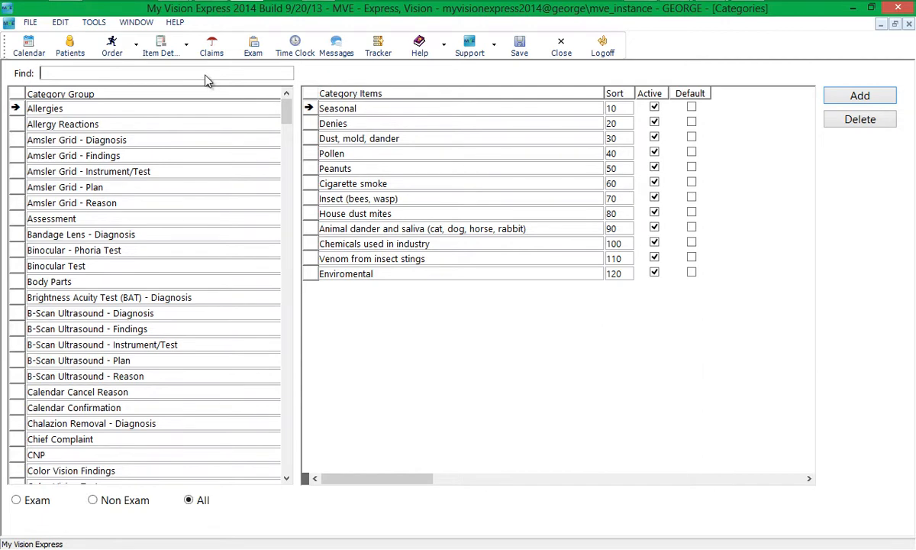
Search 'exam s' and select the Exam Status category group.
type("exam s")
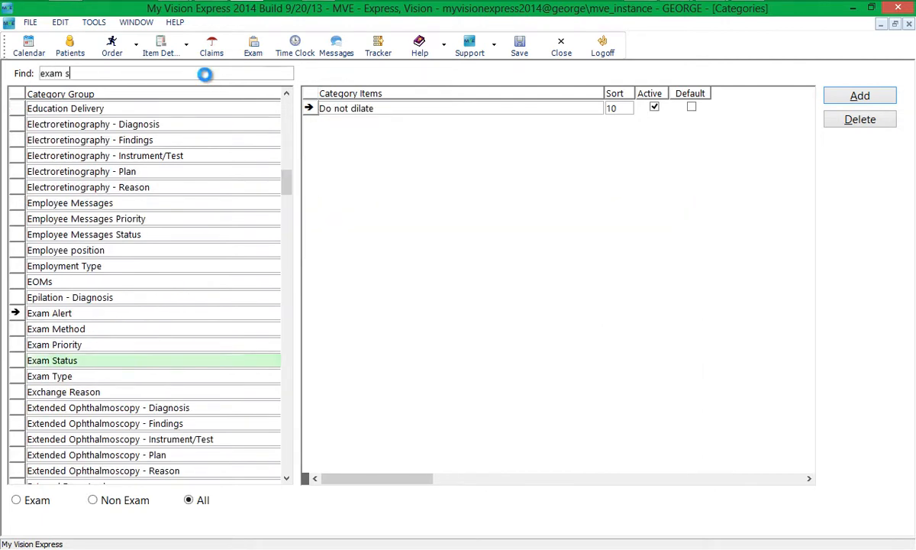
left_click(52, 359)
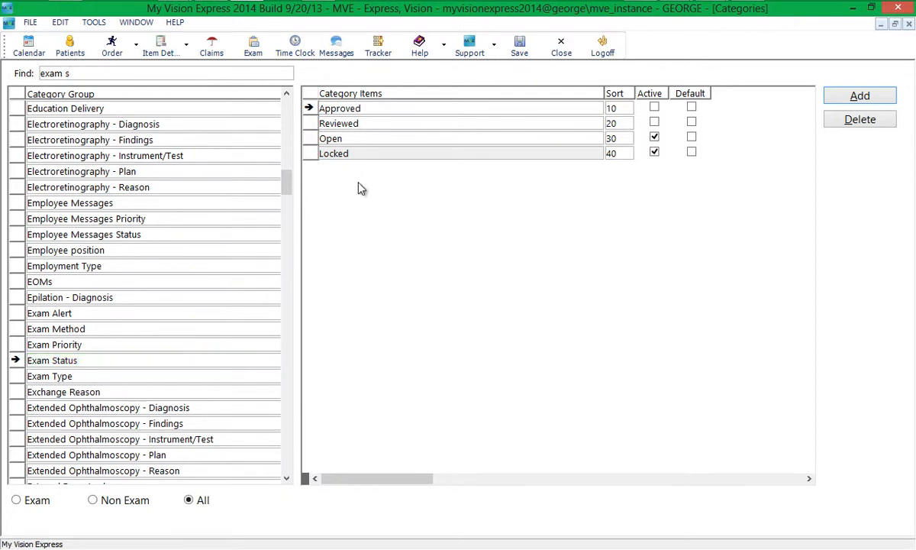
left_click(153, 73)
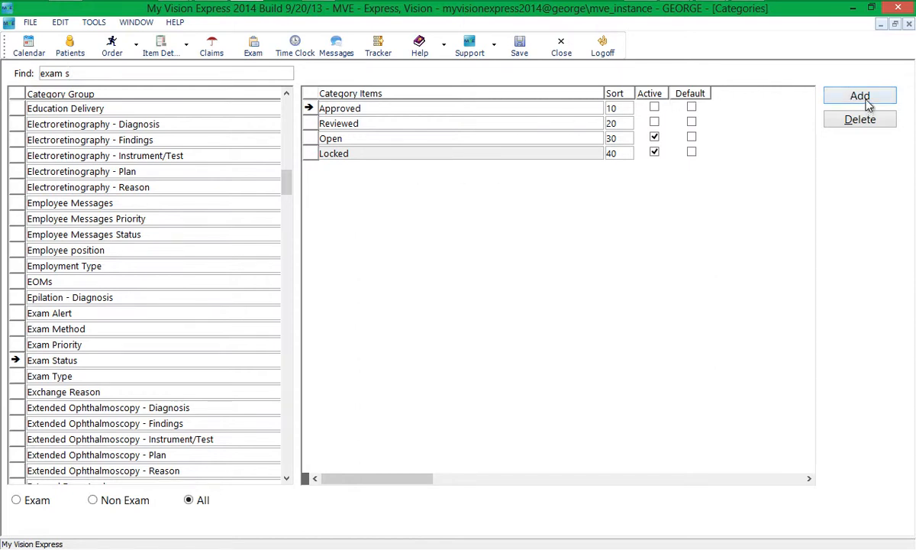
Add a 'Test Status' item with sort order 11 and save it.
left_click(860, 96)
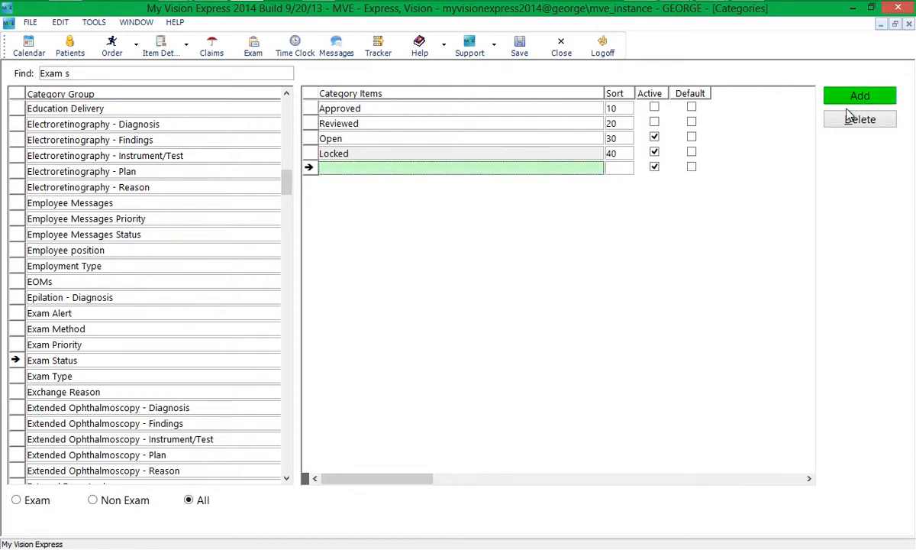
type("Test S")
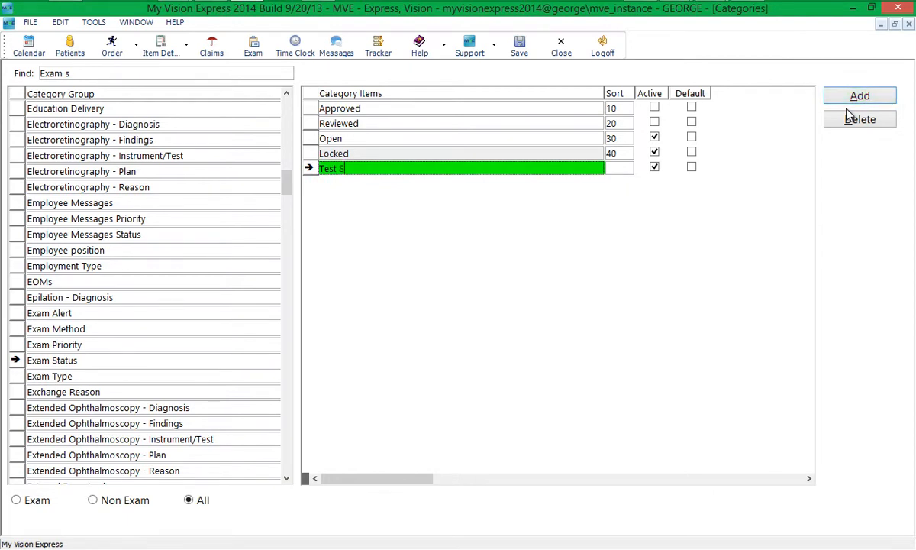
type("tatus")
left_click(619, 168)
type("11")
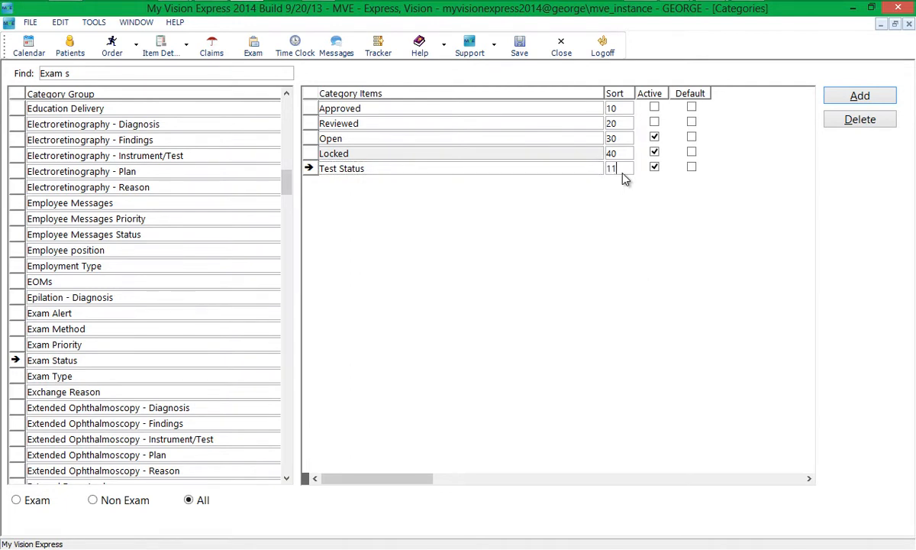
double_click(615, 168)
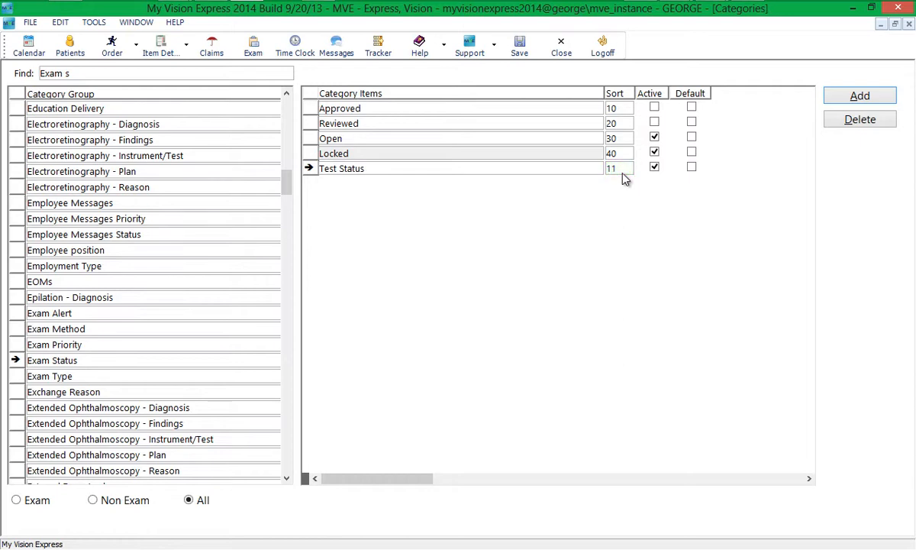
left_click(252, 45)
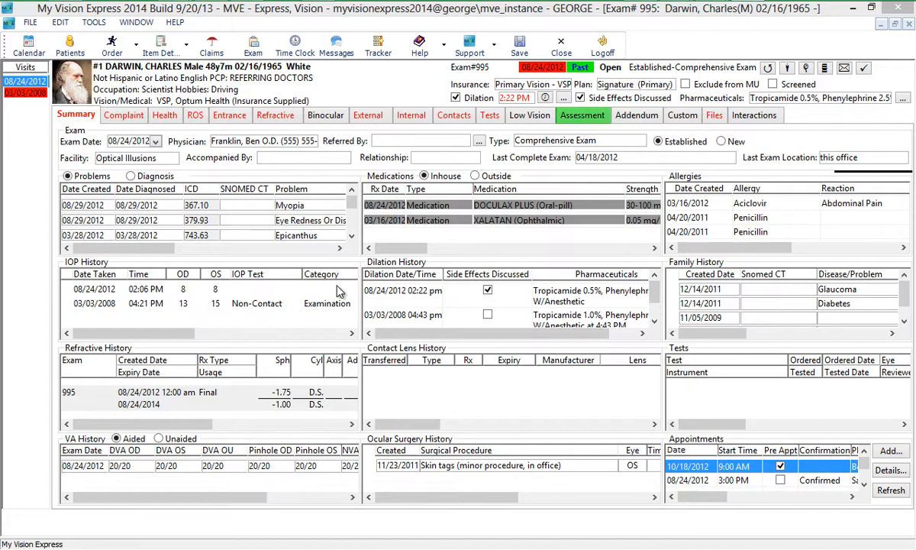
Confirm the Assessment page's Status dropdown lists Test Status, Open and Locked, then close the exam.
left_click(582, 114)
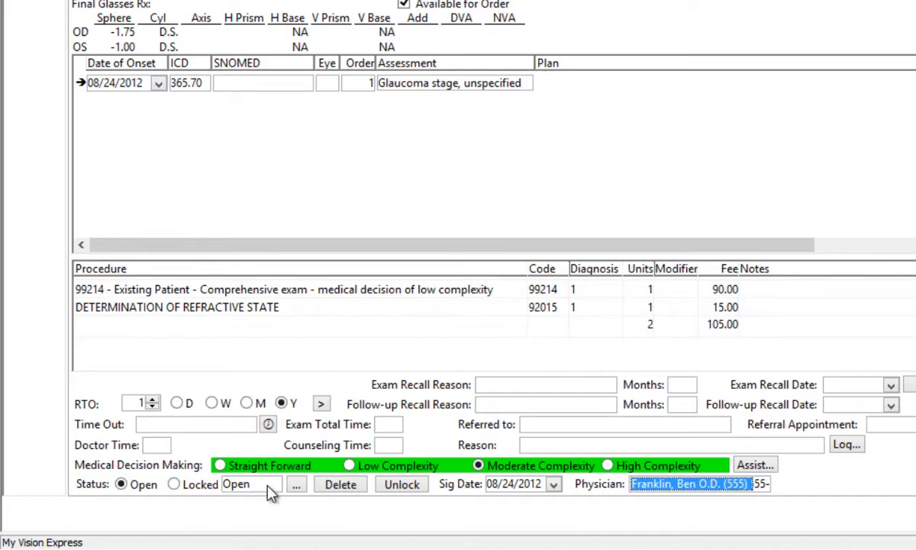
left_click(205, 500)
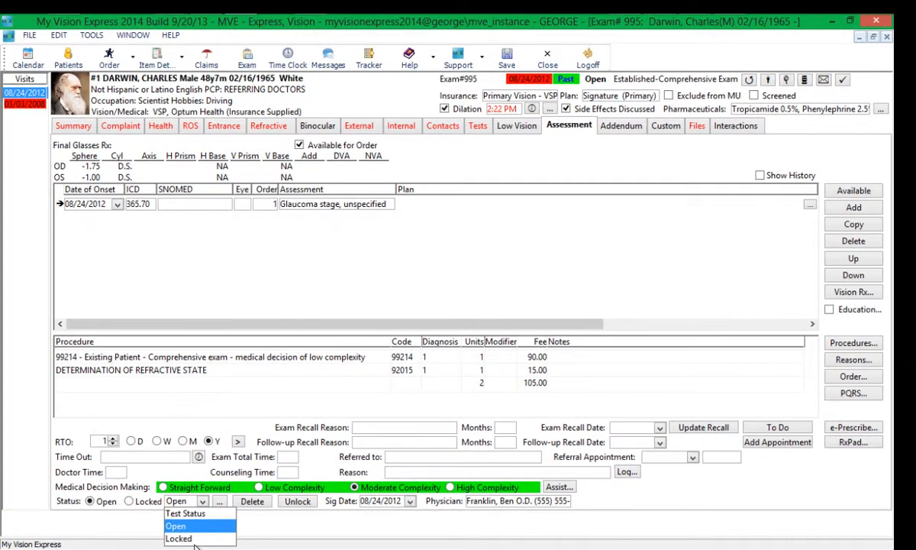
left_click(179, 539)
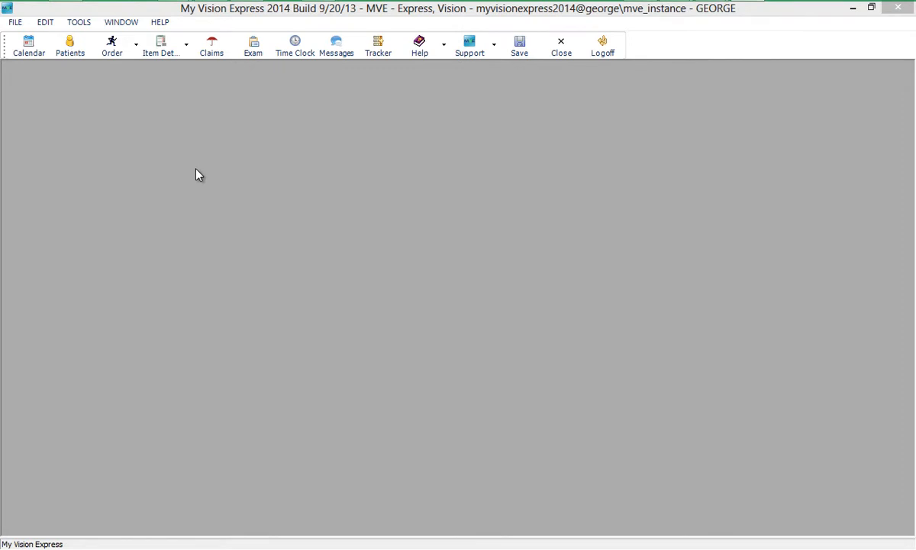
mouse_move(172, 166)
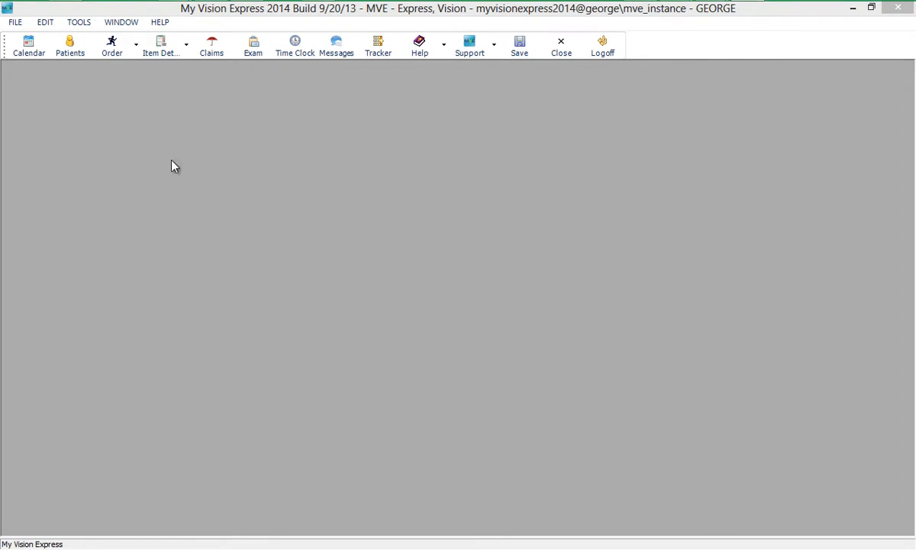
In the Exam Lock tool, keep 60 days and choose an exam status to batch-lock.
left_click(78, 22)
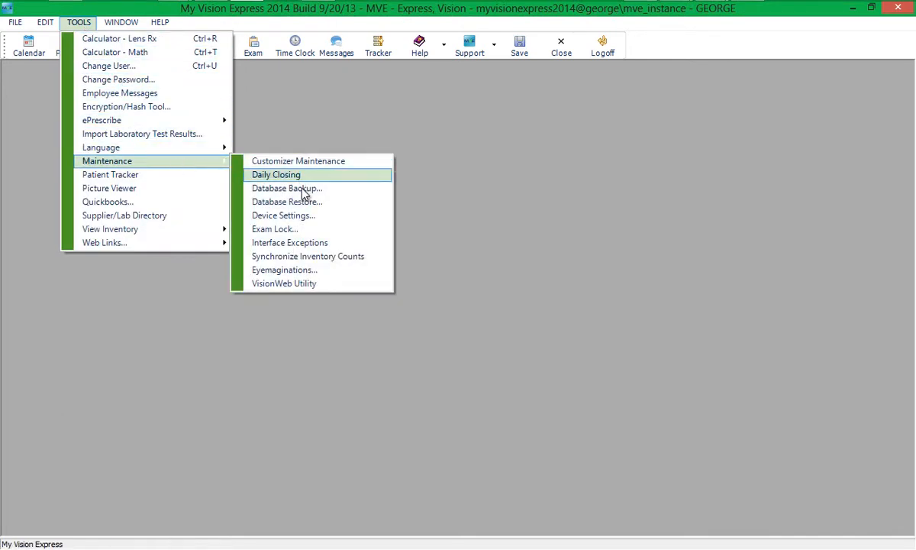
left_click(275, 228)
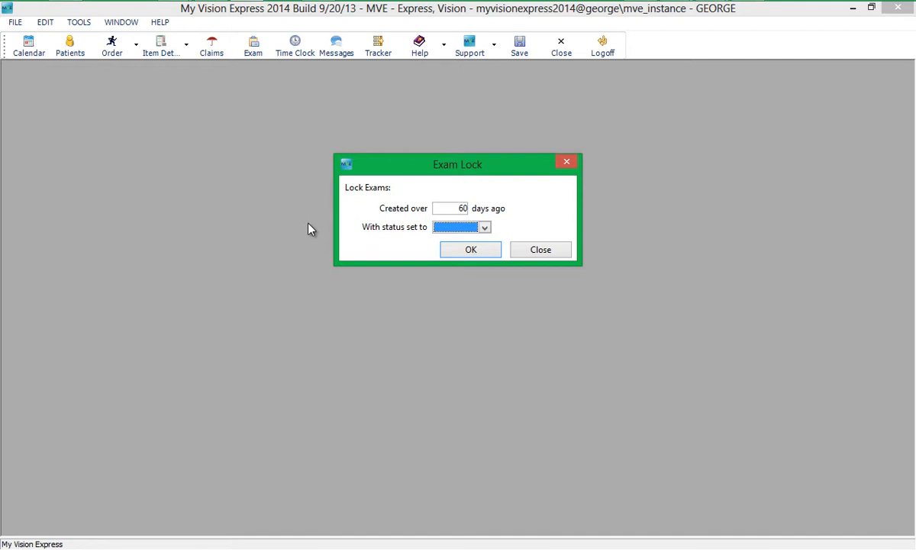
mouse_move(416, 197)
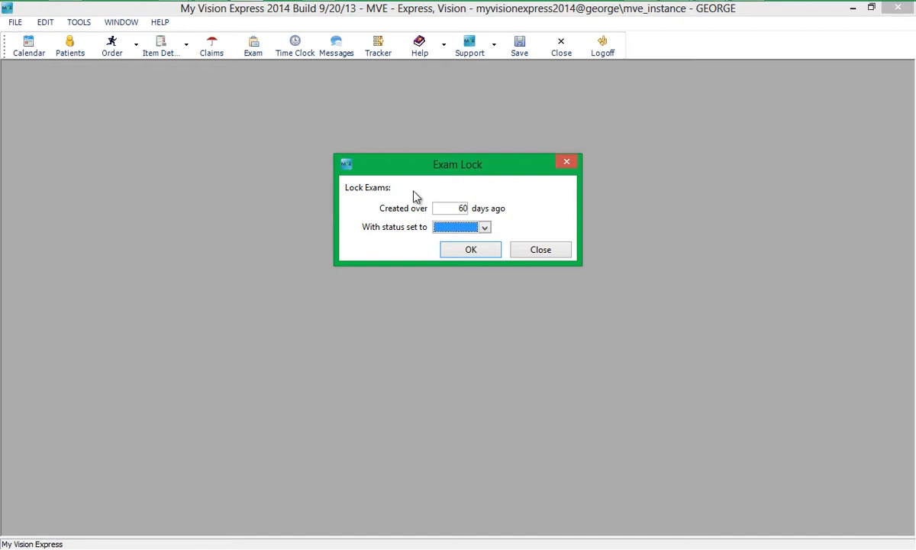
left_click(484, 227)
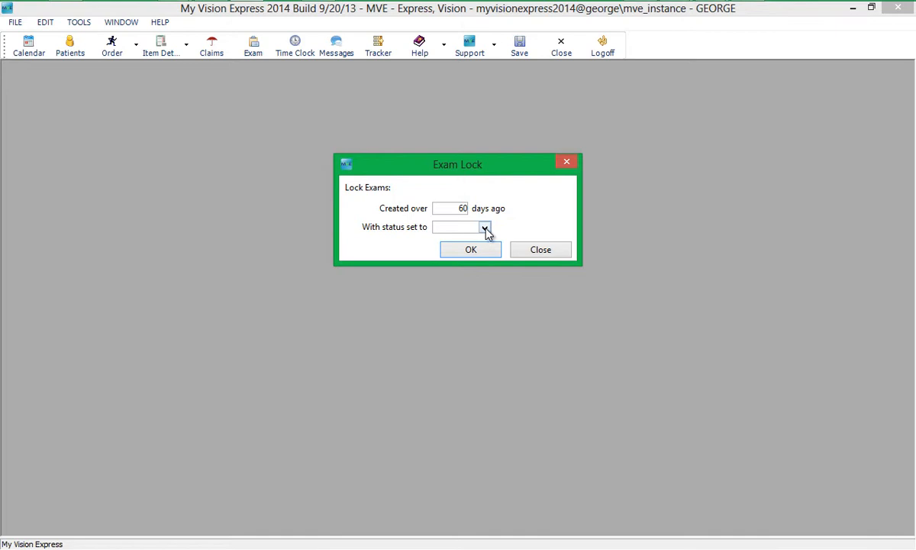
left_click(484, 226)
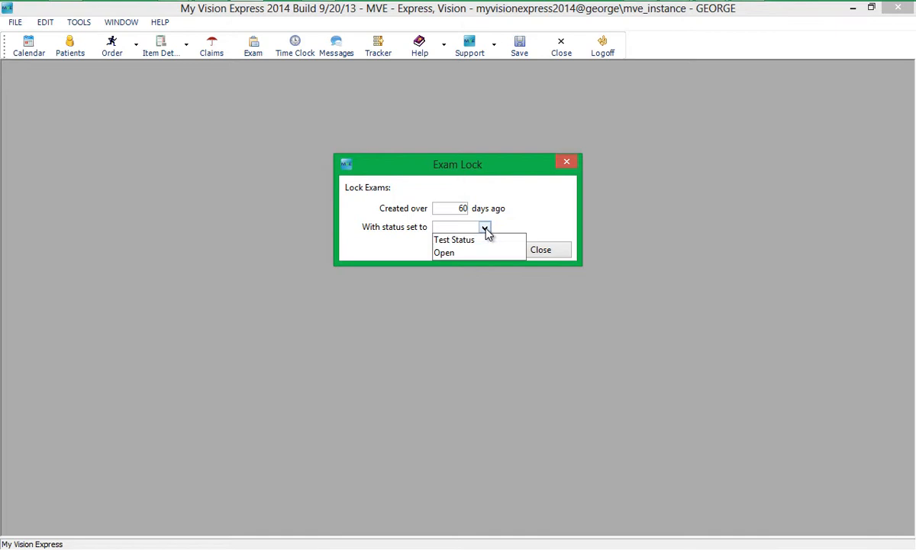
left_click(14, 21)
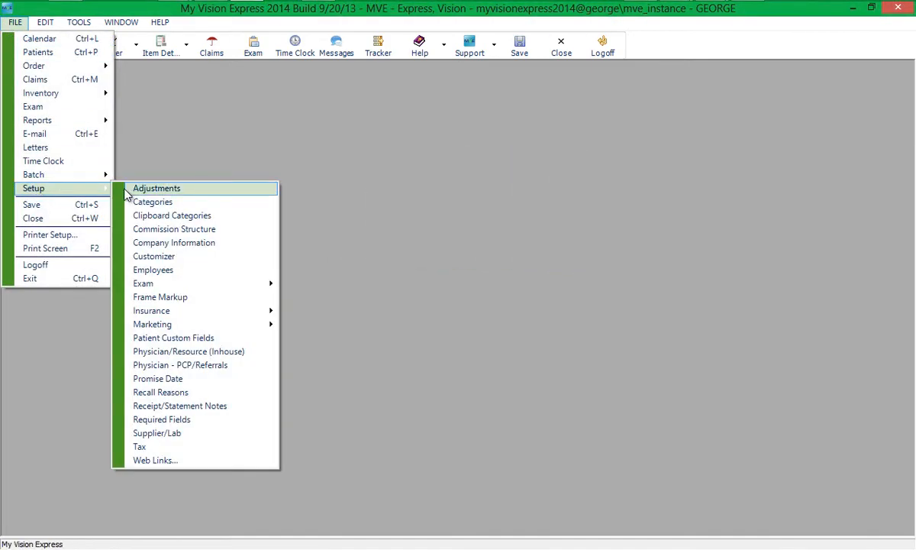
left_click(152, 202)
type("exam s")
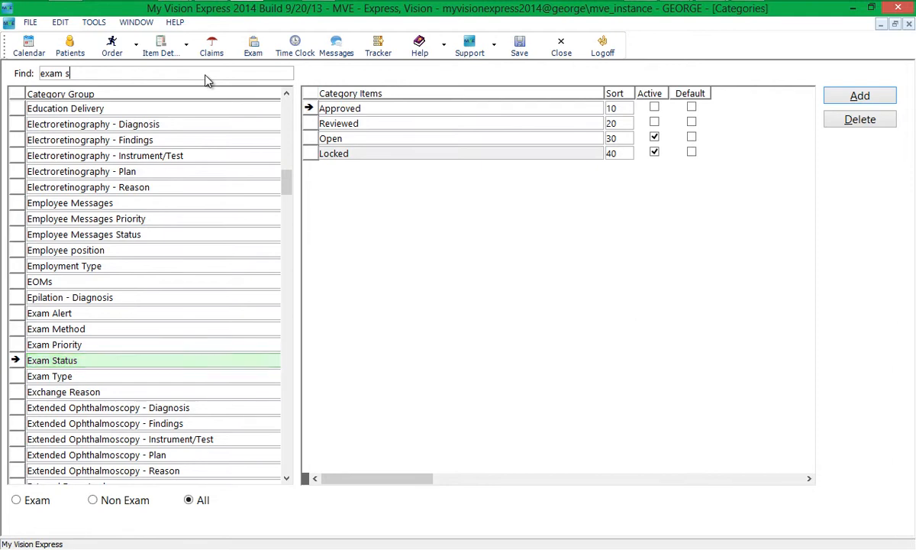
left_click(485, 226)
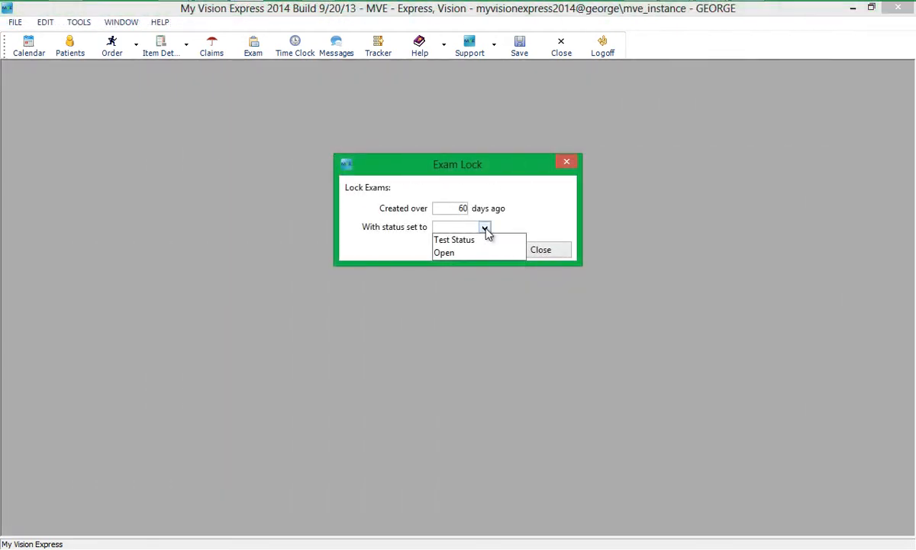
left_click(443, 252)
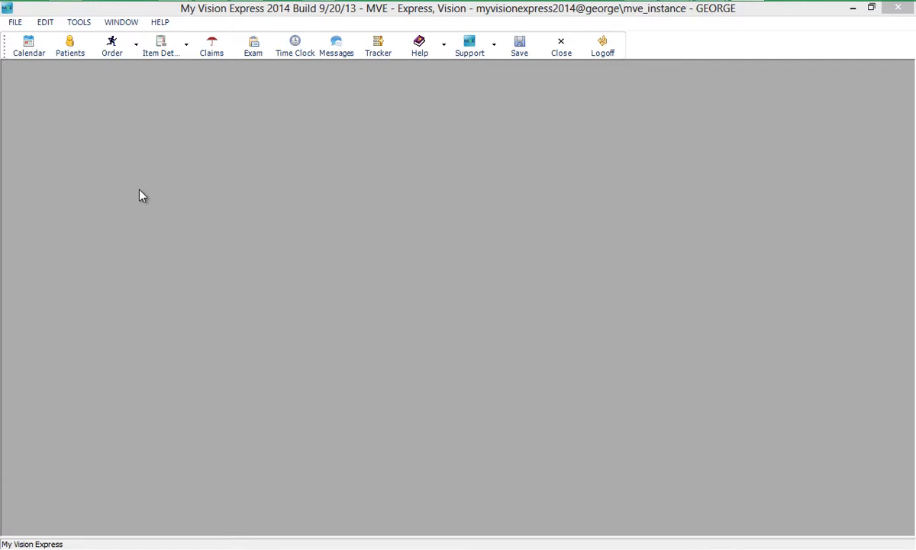
mouse_move(130, 181)
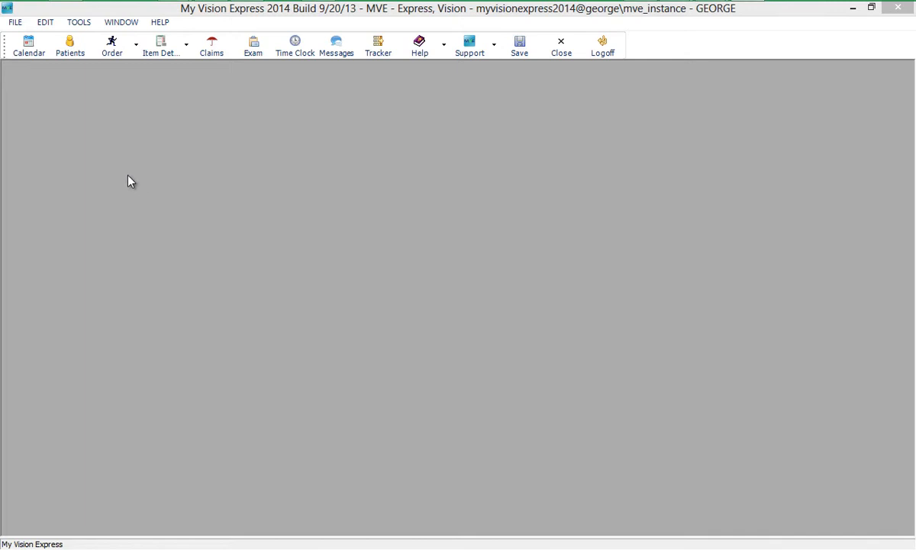
Set 'Lock exams after' to 90 days in Company Information's System Settings and save.
left_click(14, 21)
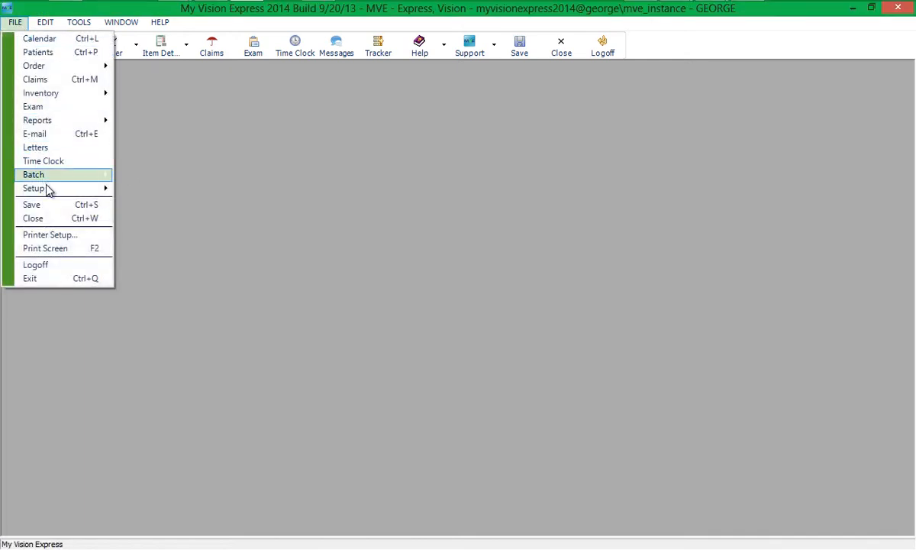
left_click(34, 188)
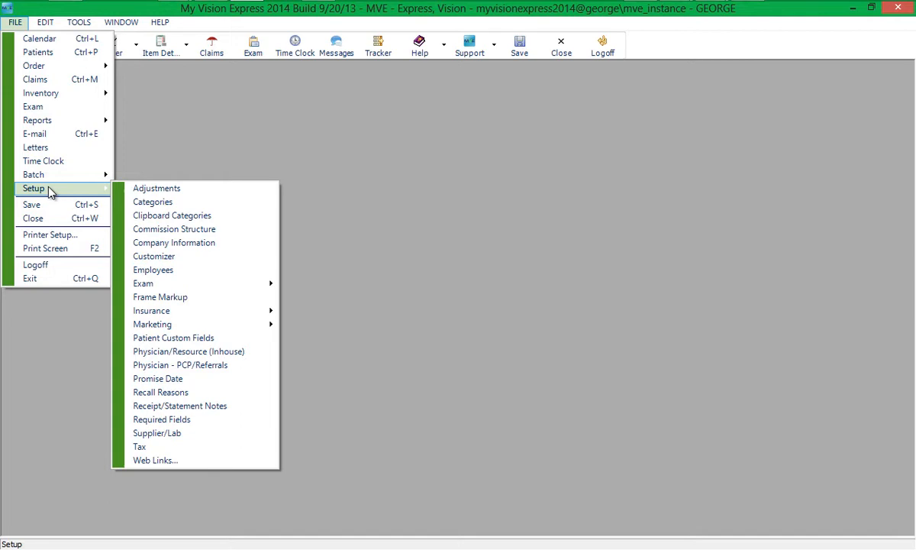
left_click(173, 242)
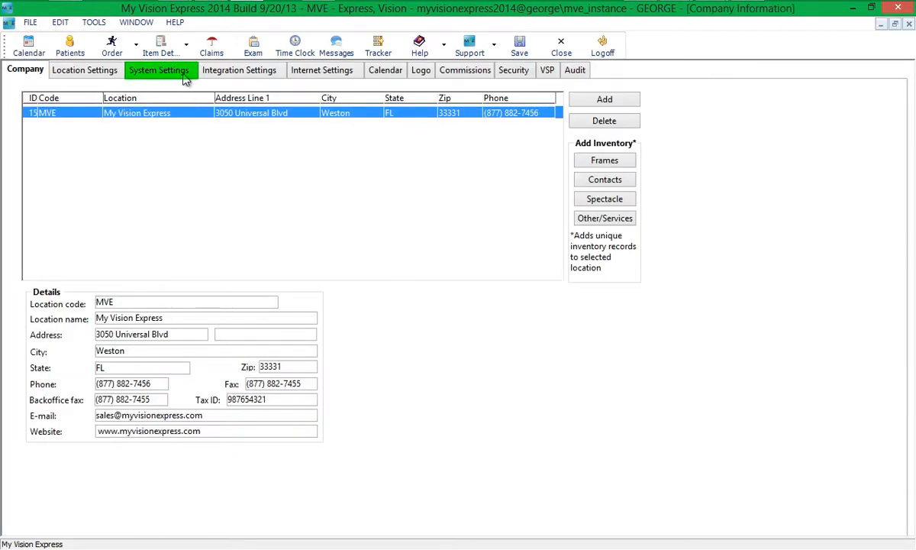
left_click(161, 70)
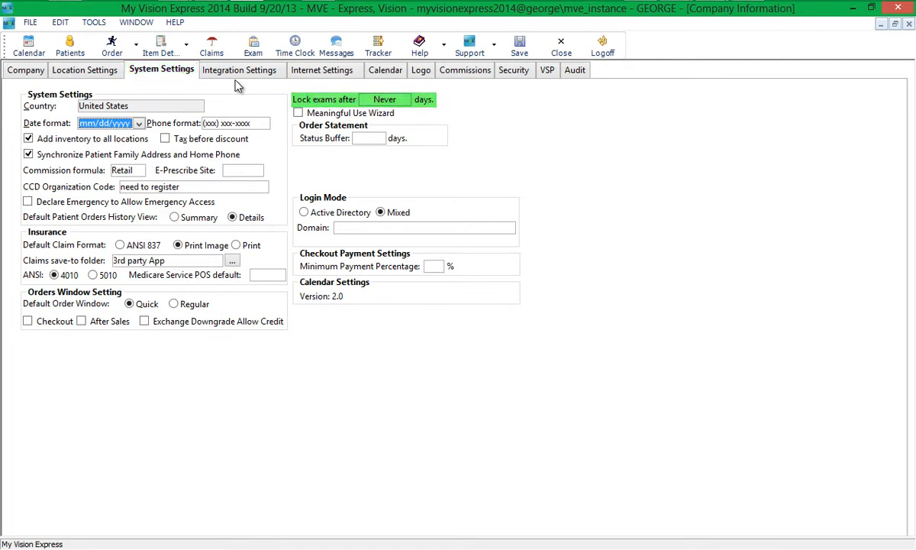
left_click(405, 99)
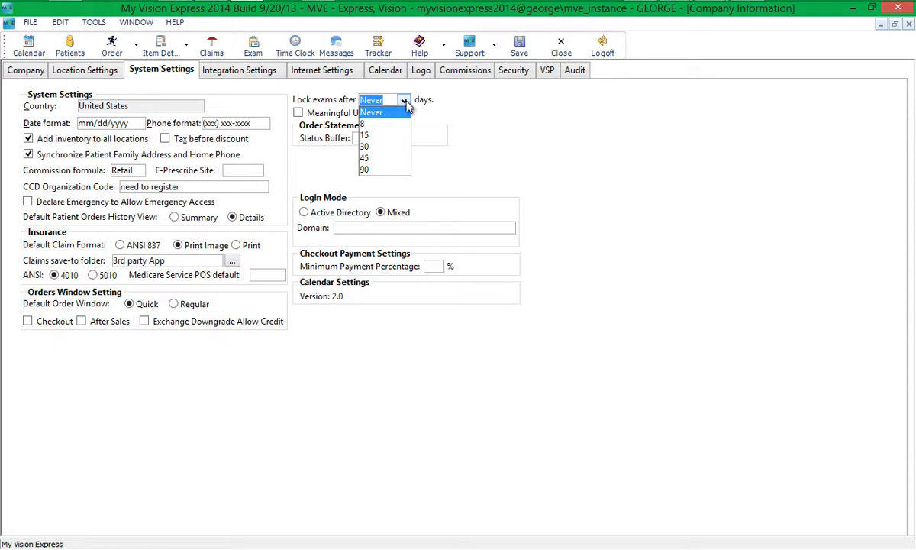
left_click(364, 168)
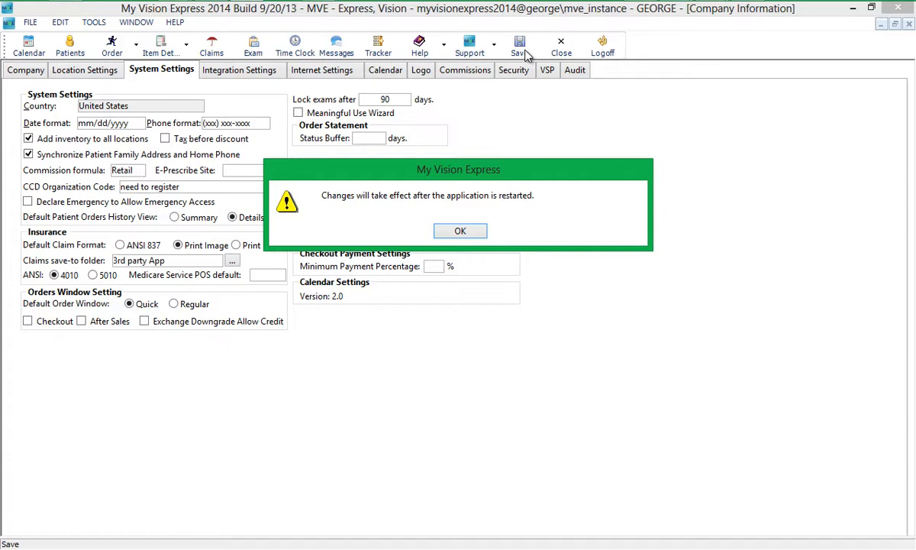
left_click(460, 230)
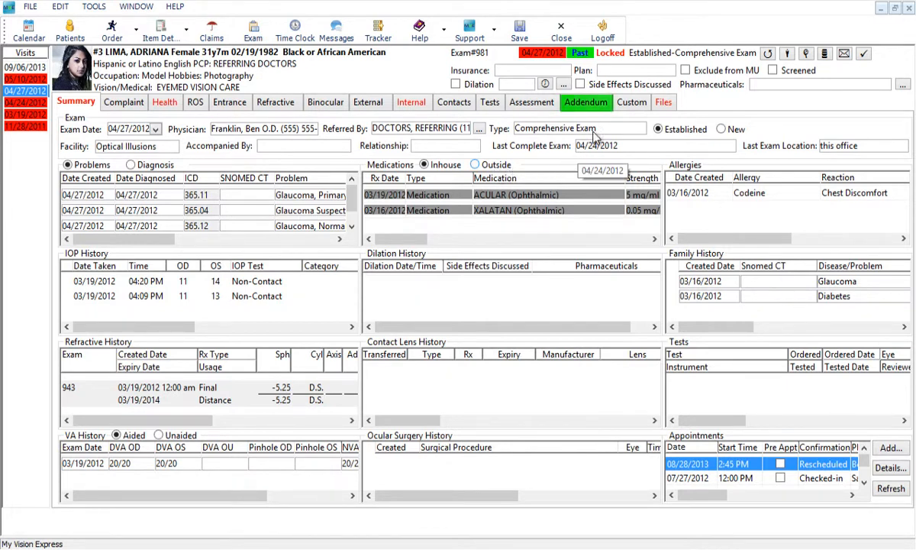
Add a 'Test exam addendum' note on the Addendum tab, save, and close the exam.
left_click(586, 102)
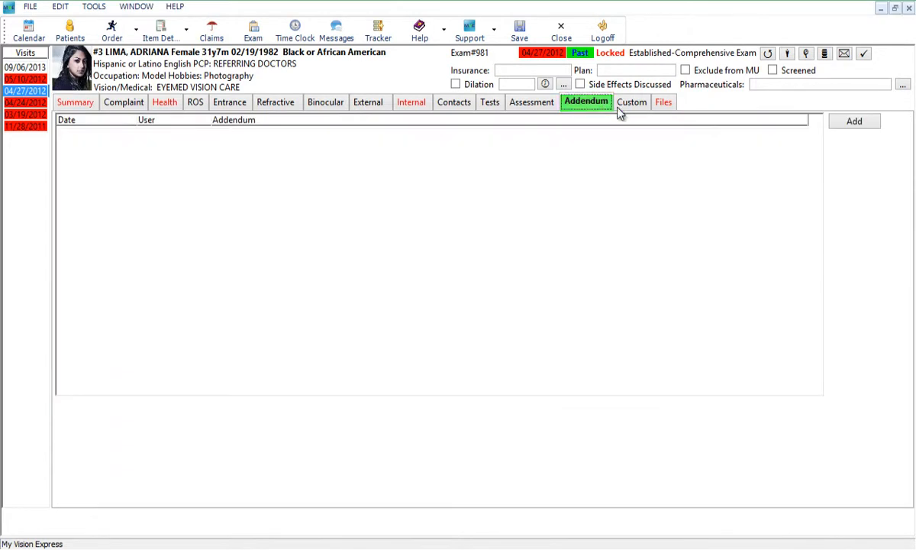
left_click(854, 121)
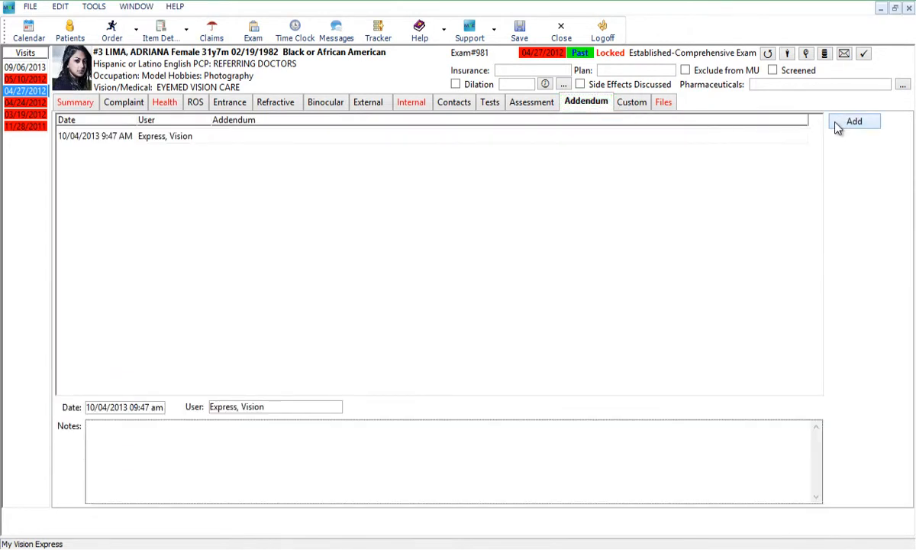
type("Te")
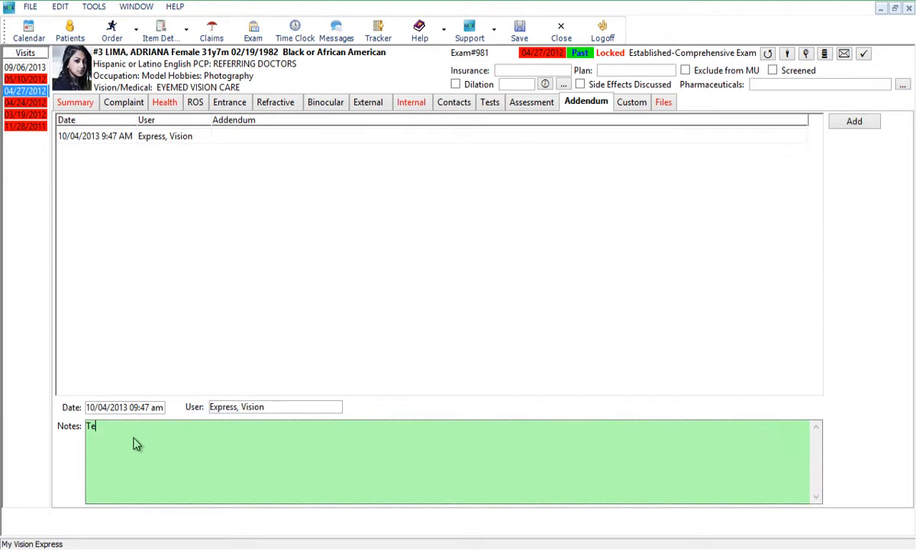
type("st exam addend")
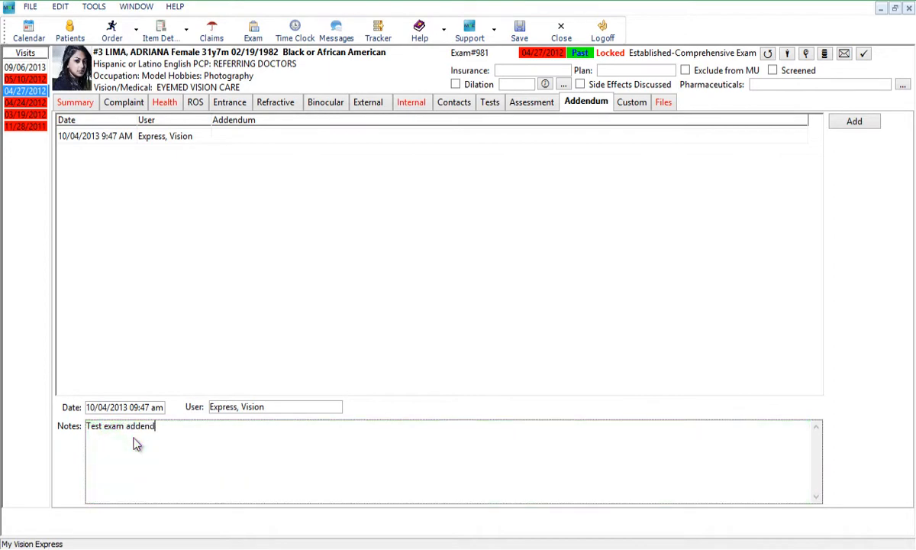
type("um")
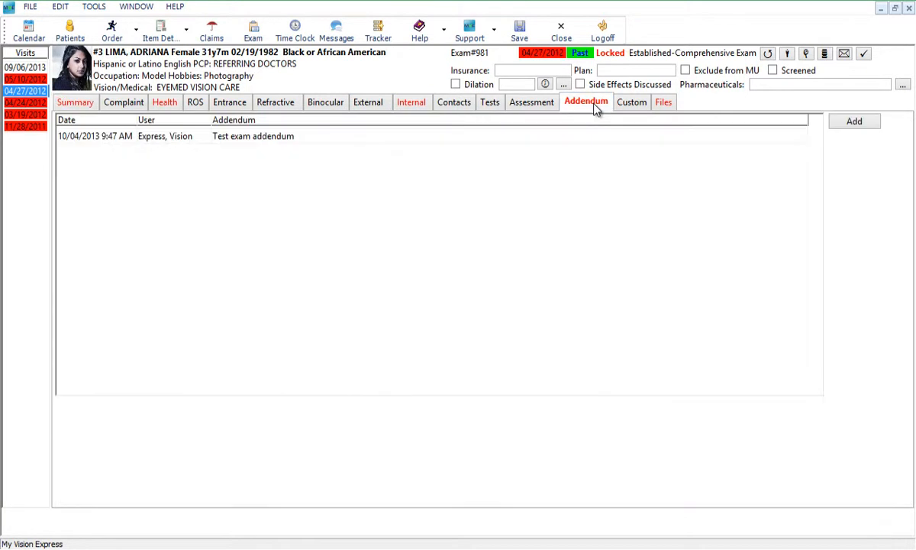
left_click(560, 31)
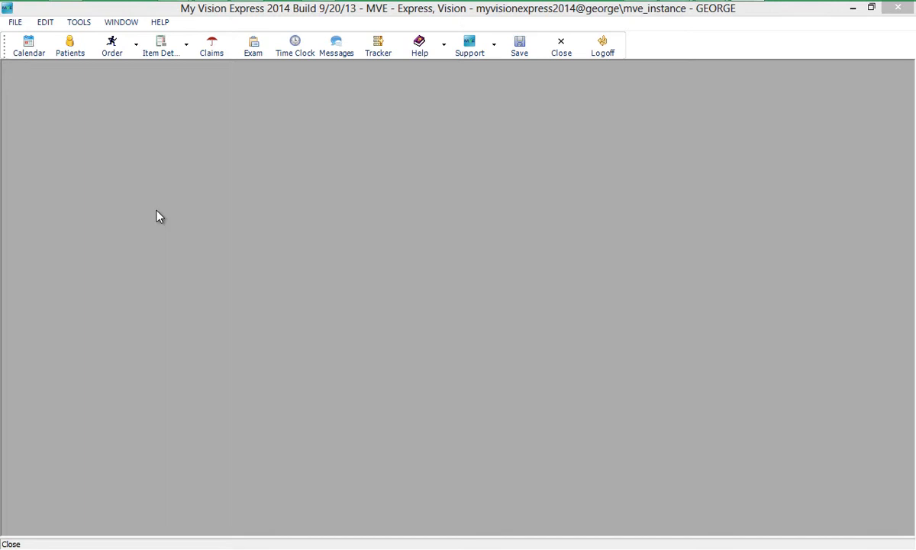
mouse_move(44, 76)
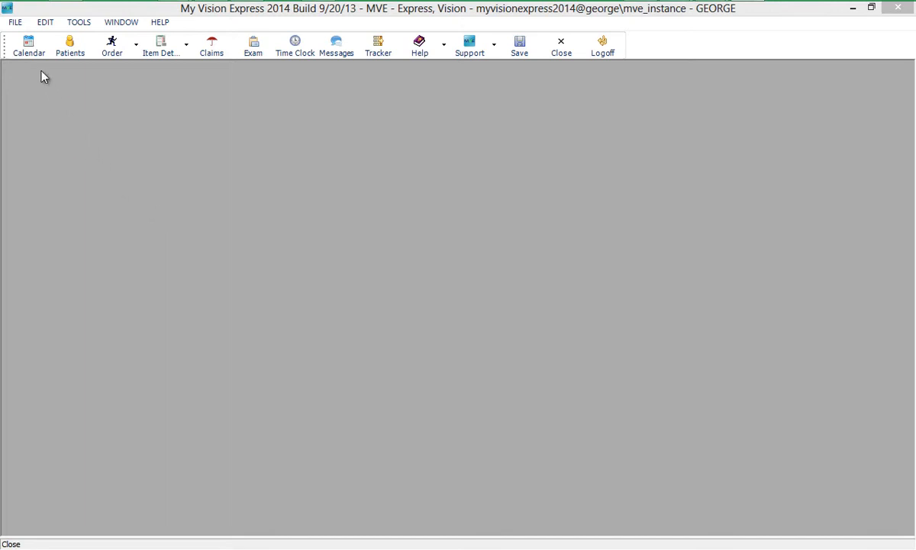
Give the in-house O.D. physician a password in Physician/Resource (Inhouse) setup and save.
left_click(14, 22)
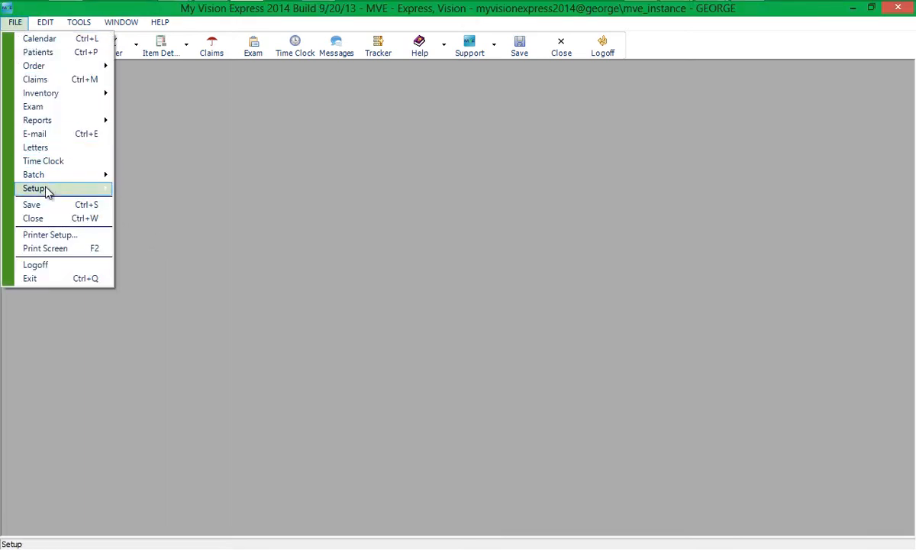
left_click(33, 188)
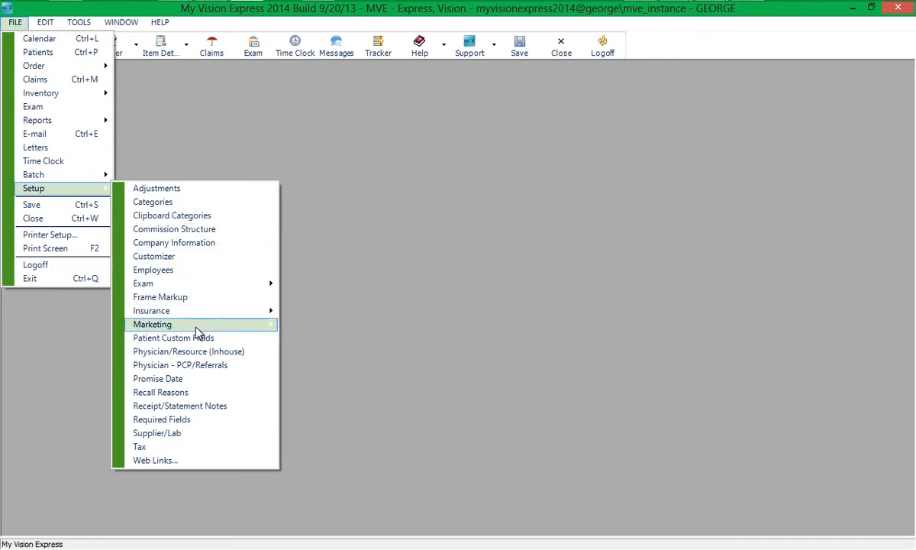
left_click(188, 351)
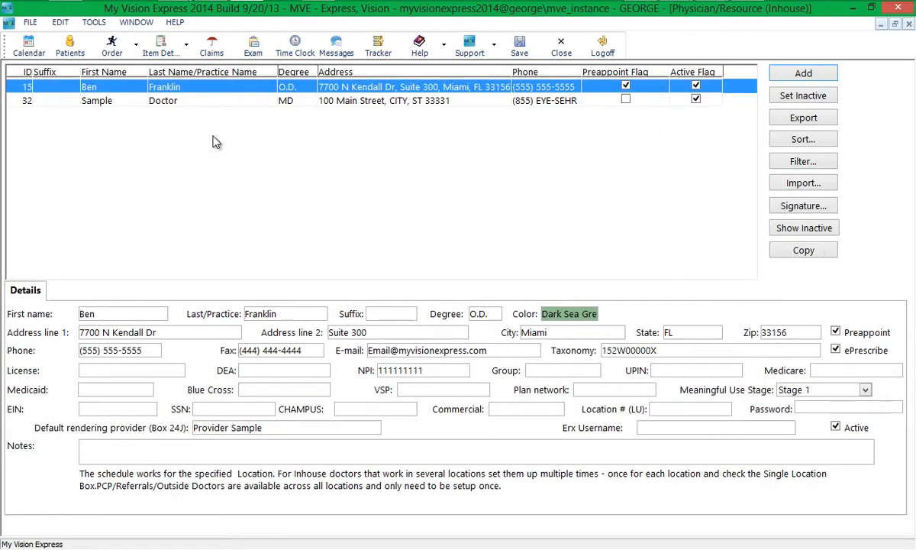
mouse_move(615, 300)
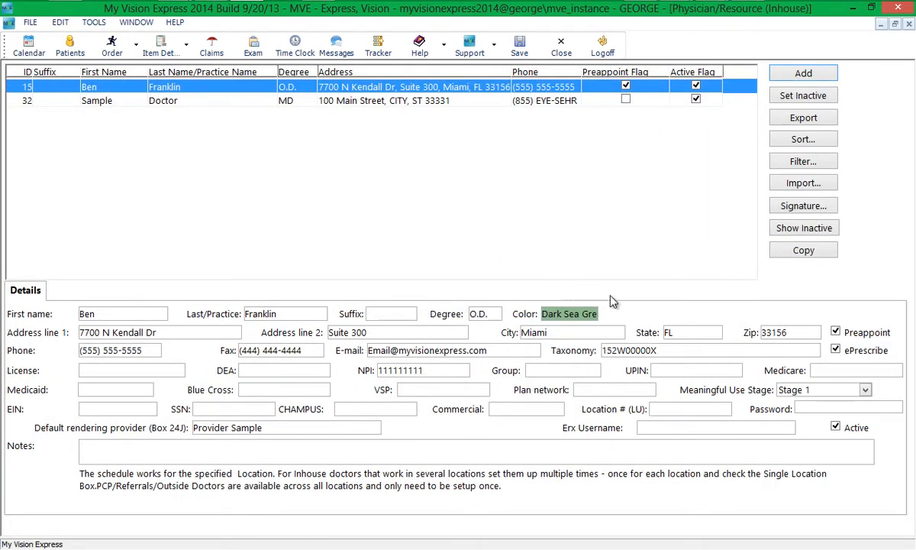
left_click(849, 408)
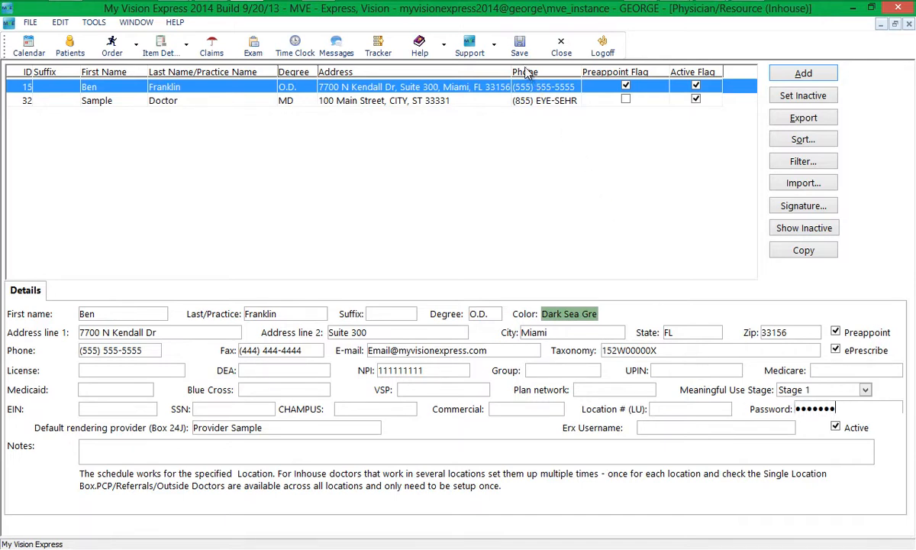
left_click(253, 44)
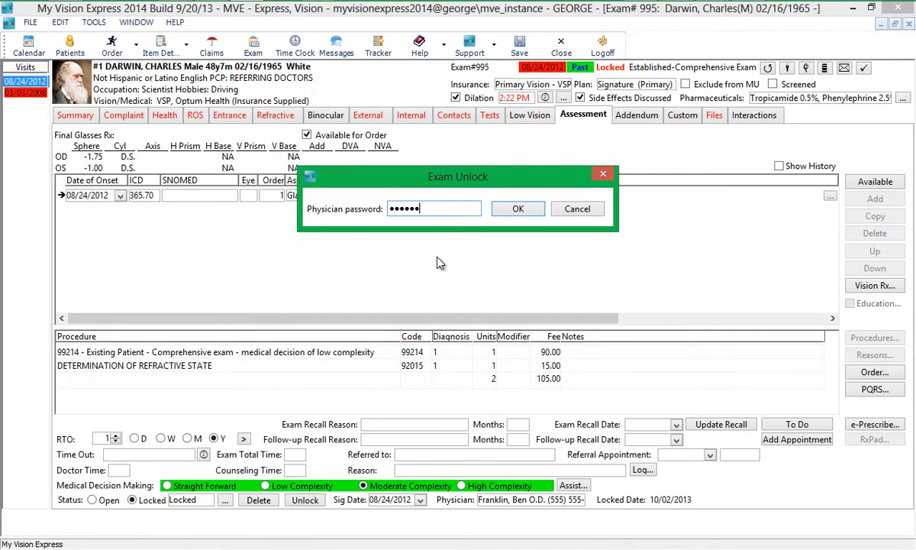
Confirm the physician password in the Exam Unlock dialog to reopen the exam.
left_click(517, 209)
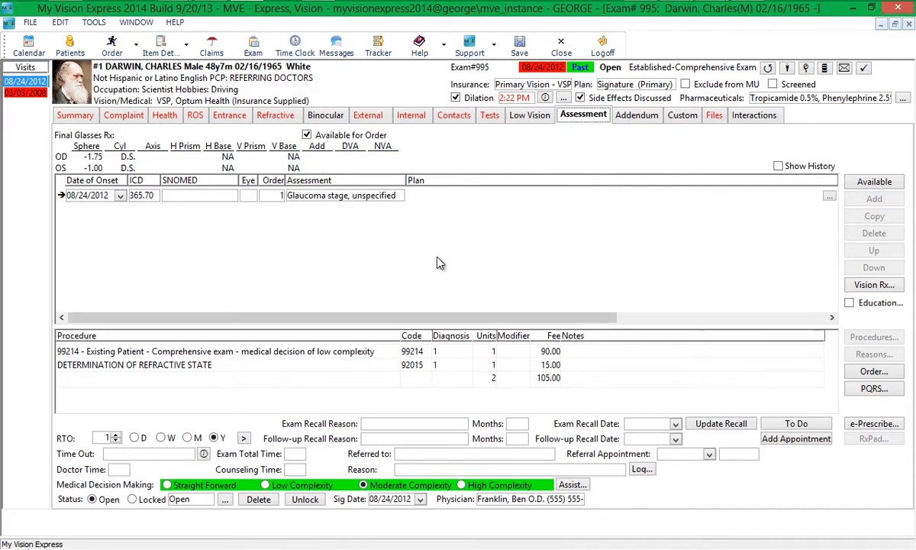